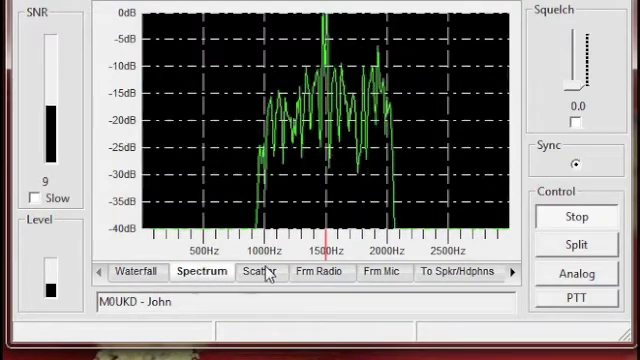
- Check the scatter, microphone and spectrum displays, then key PTT to transmit voice
{"action": "left_click", "coordinate": [261, 271]}
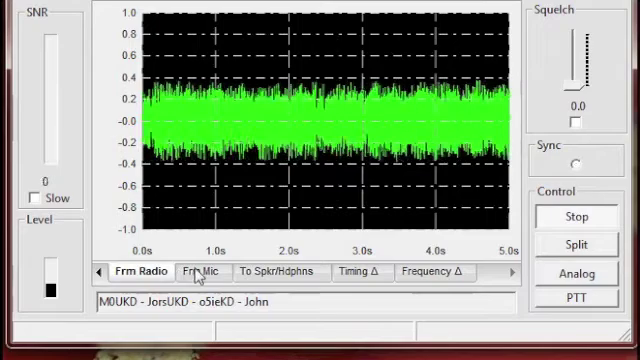
{"action": "left_click", "coordinate": [200, 271]}
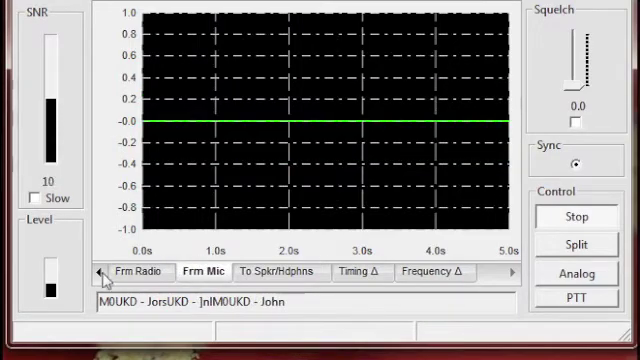
{"action": "left_click", "coordinate": [96, 271]}
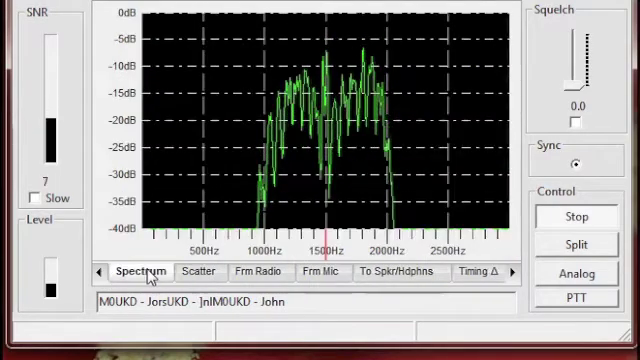
{"action": "left_click", "coordinate": [96, 271]}
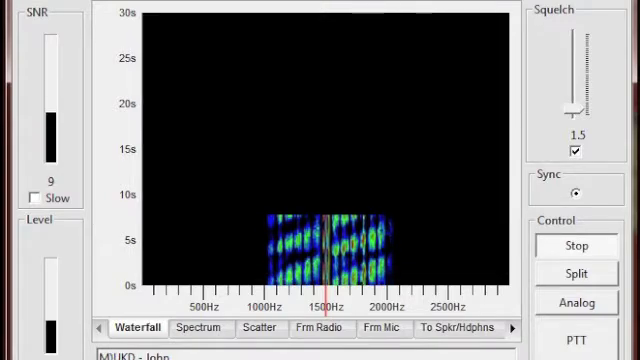
{"action": "left_click", "coordinate": [373, 328]}
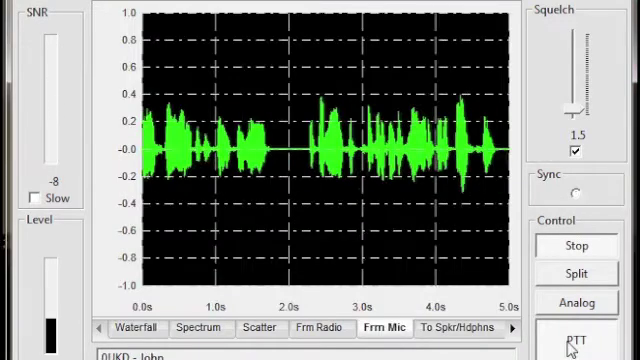